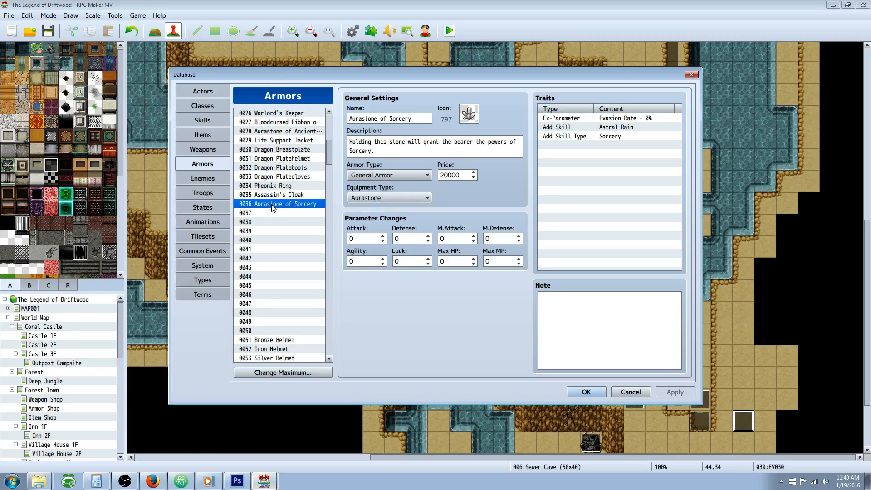
Review the Aurastone of Sorcery armor entry with its Astral Rain and Sorcery traits
click(389, 118)
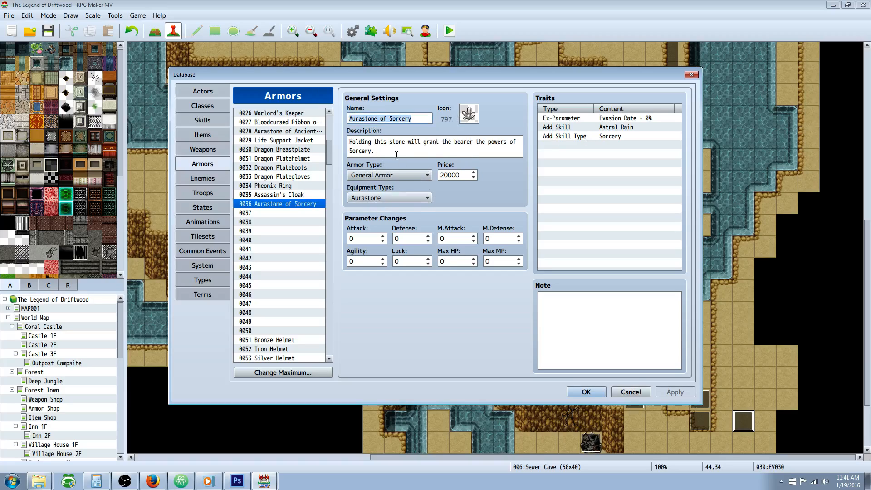
mouse_move(478, 228)
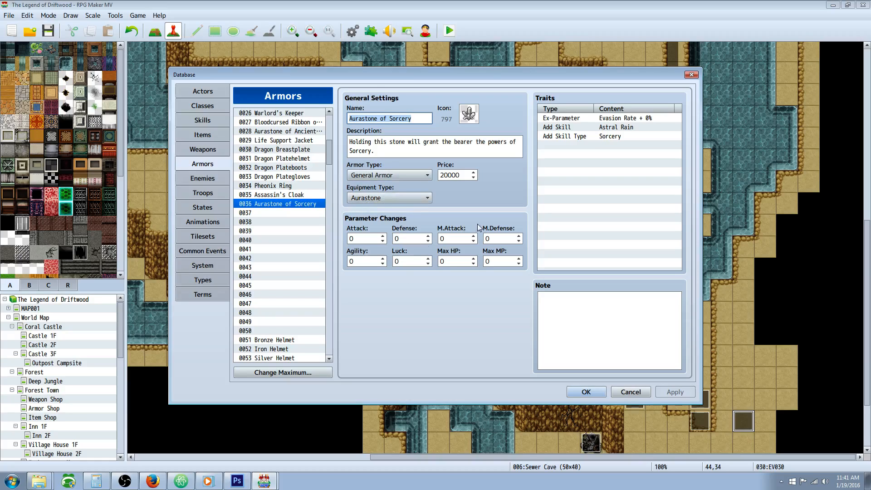
mouse_move(624, 116)
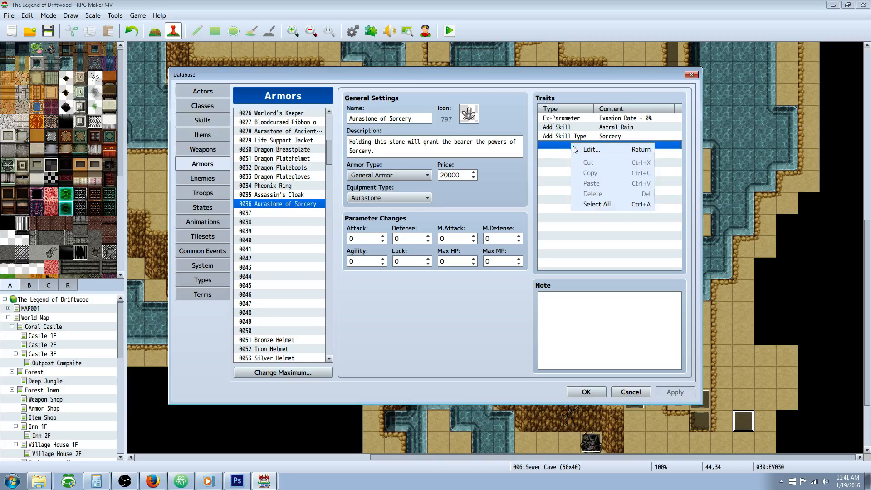
click(591, 148)
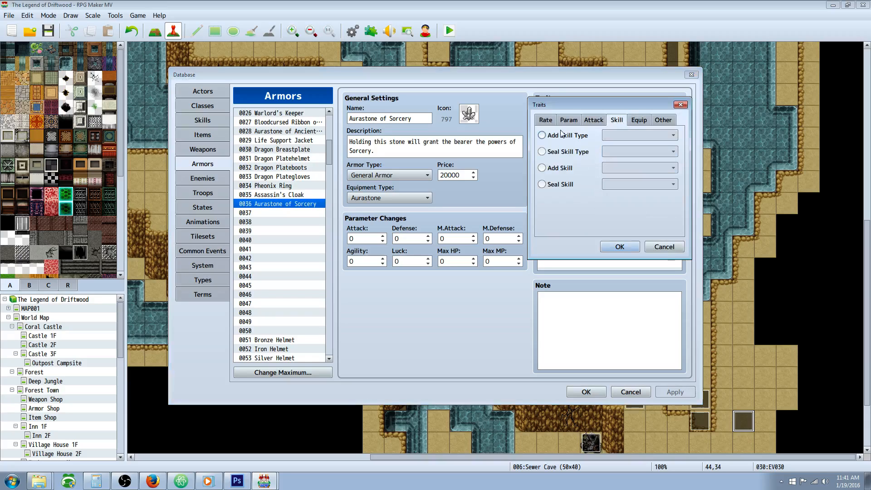
click(540, 135)
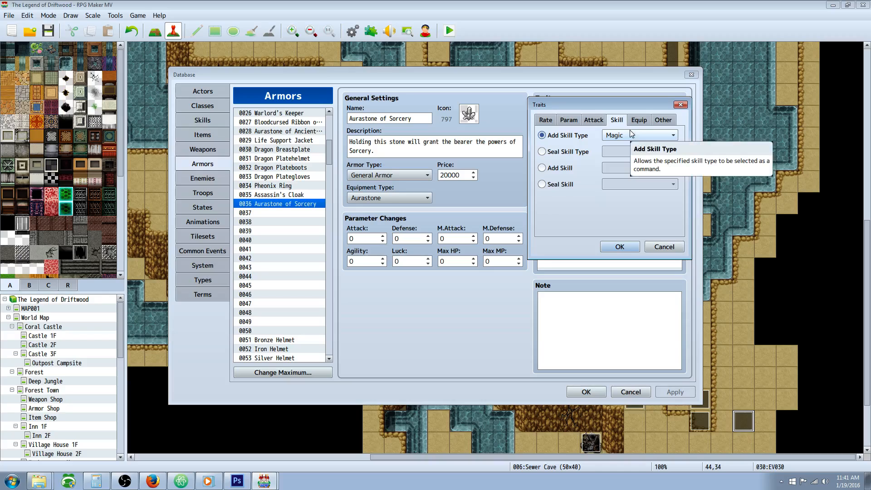
mouse_move(582, 141)
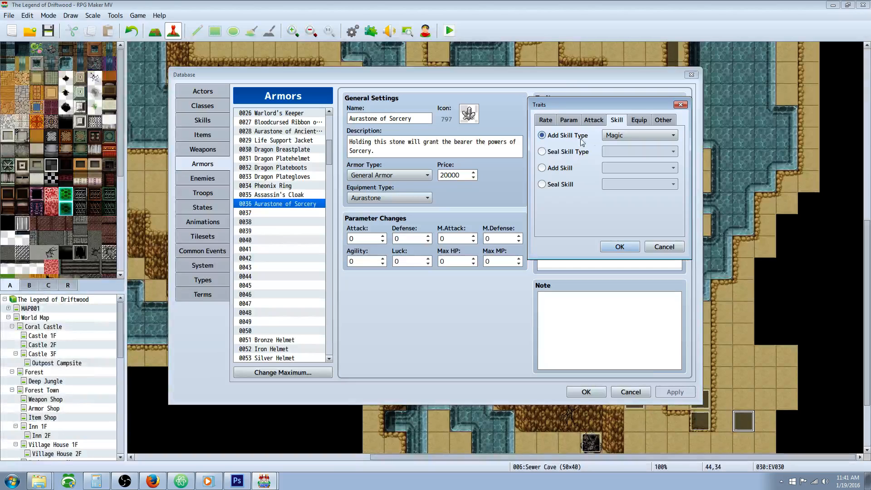
click(620, 246)
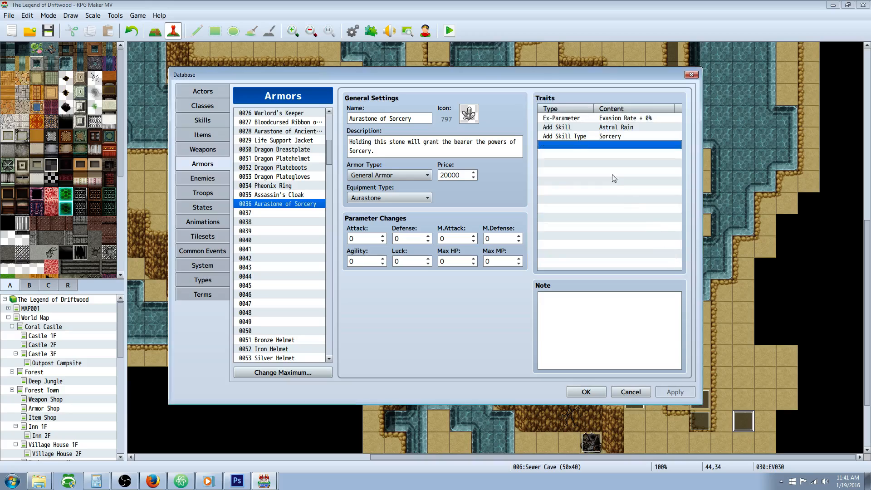
Browse the Astral Rain skill, the actors, and the Bard and Knight classes, ending on Astral Rain
click(610, 127)
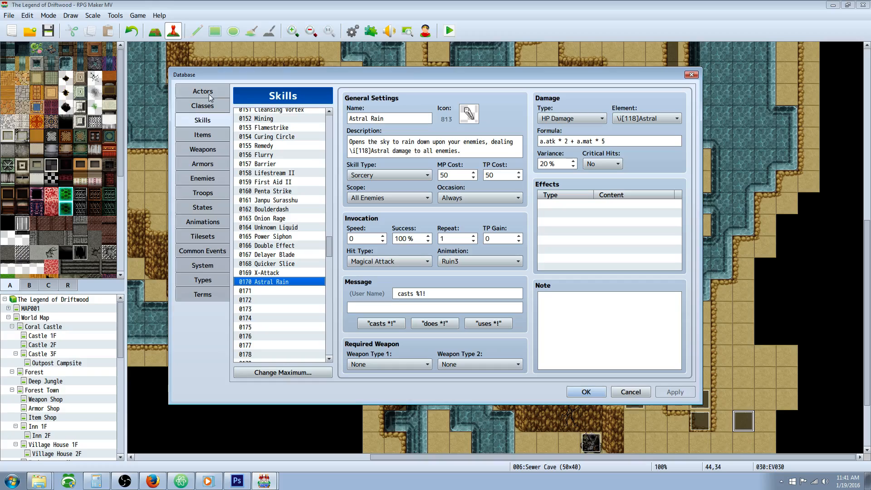
click(202, 91)
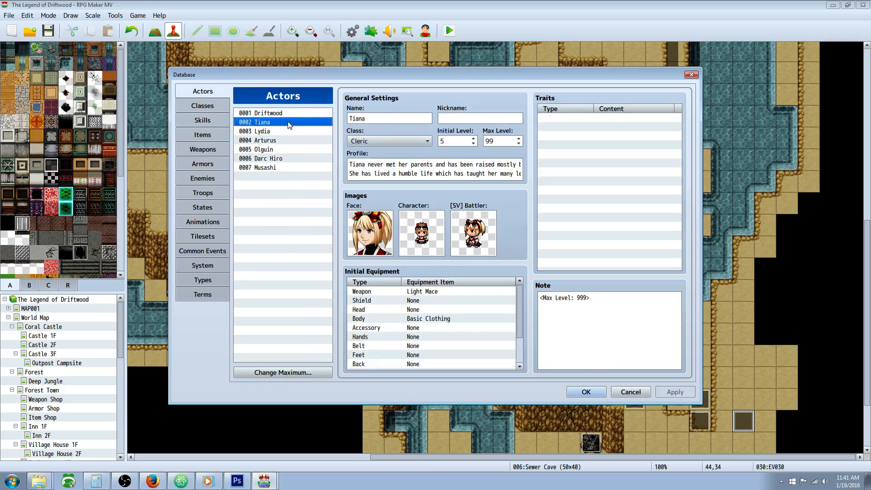
click(203, 105)
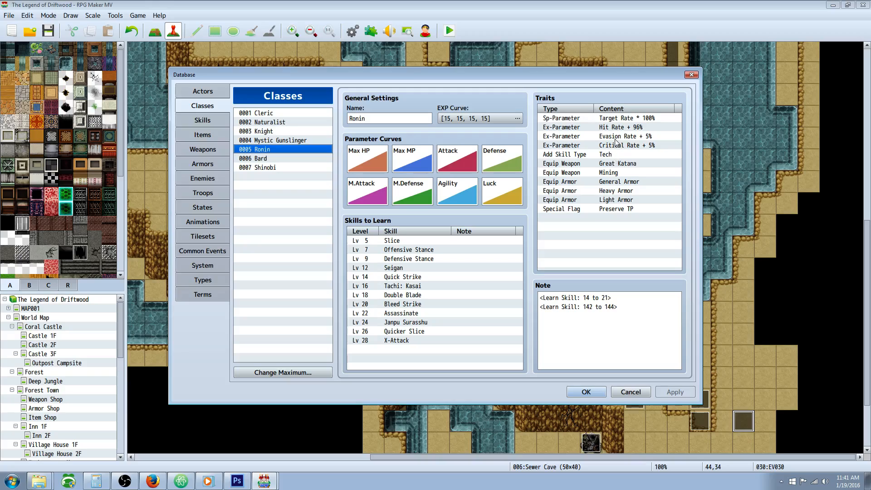
click(262, 158)
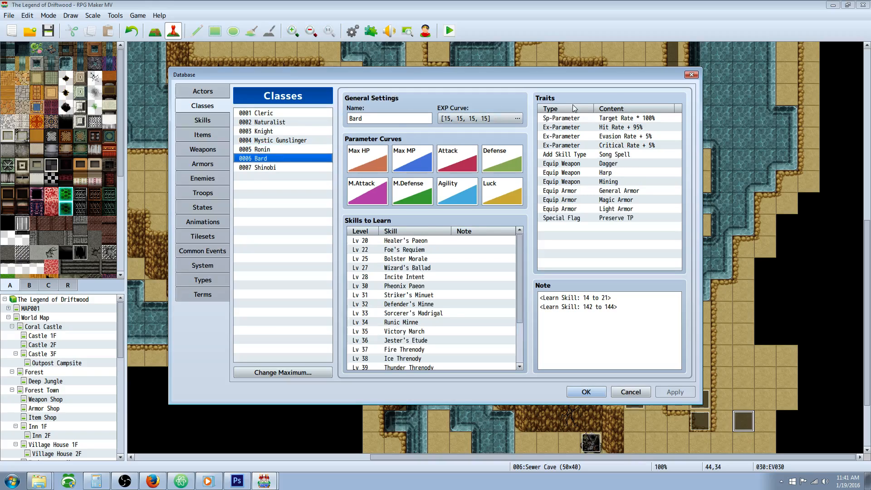
click(261, 130)
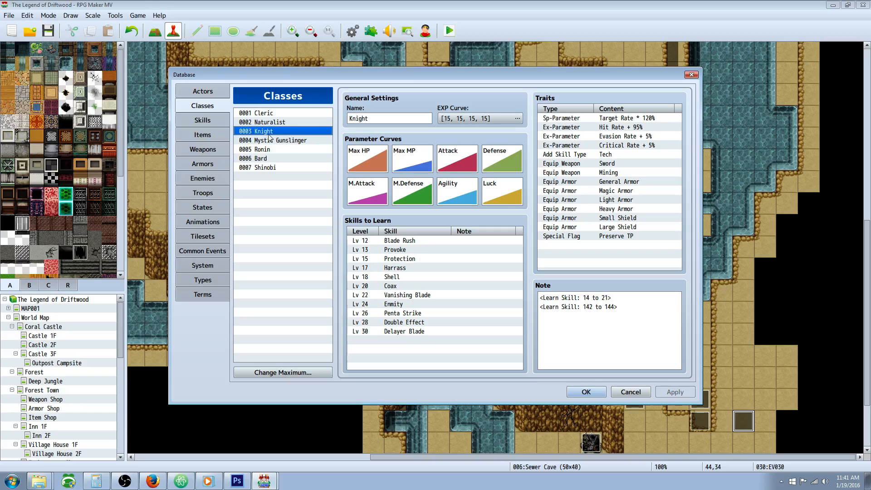
click(202, 120)
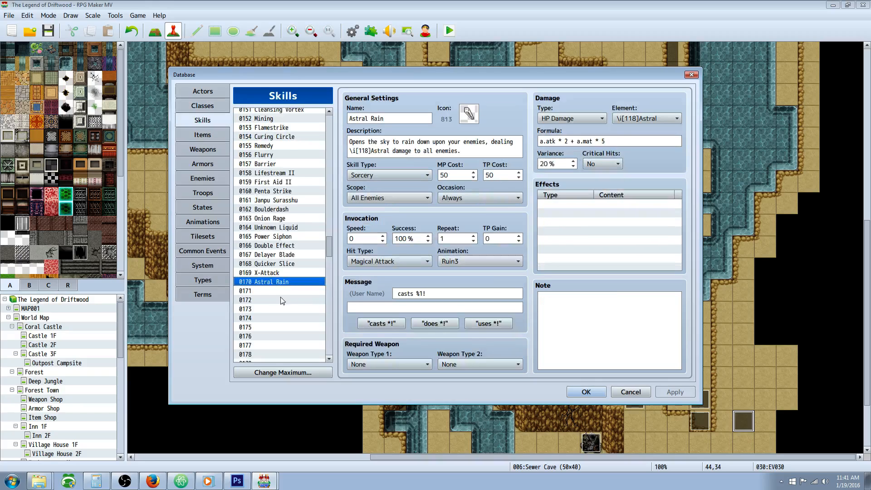
mouse_move(212, 165)
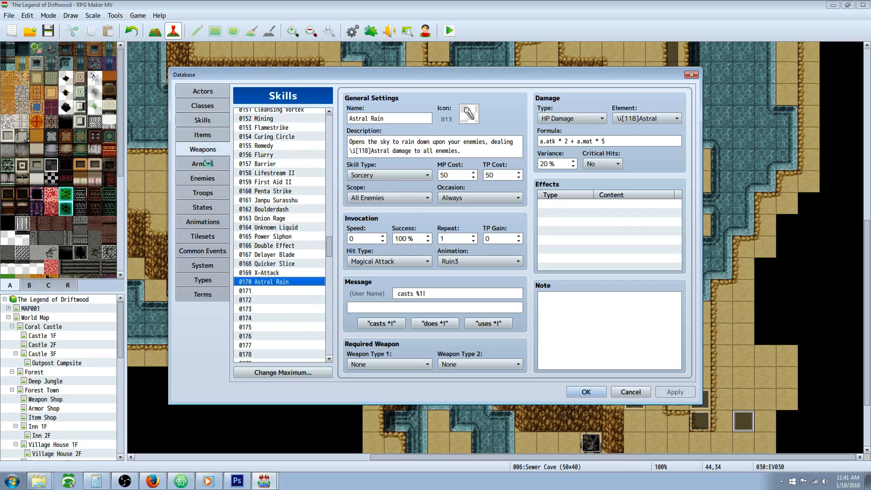
Return to the Aurastone of Sorcery armor and close the database onto the Sewer Cave map
click(202, 163)
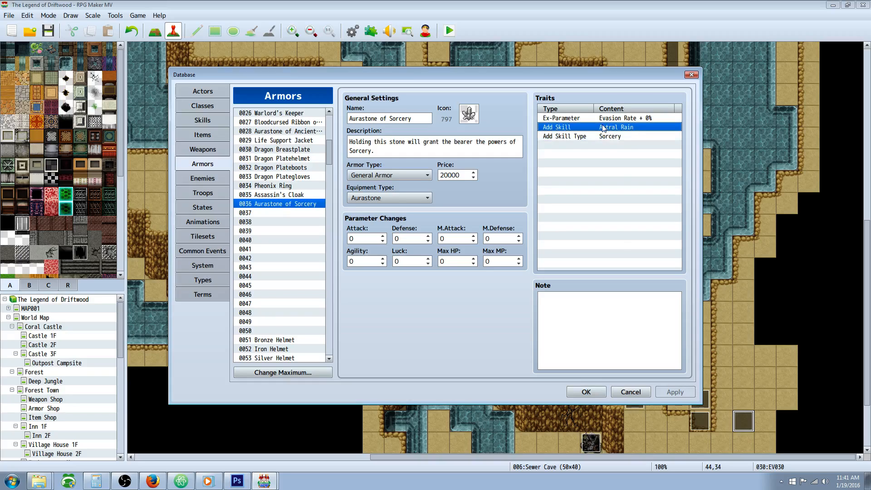
mouse_move(623, 127)
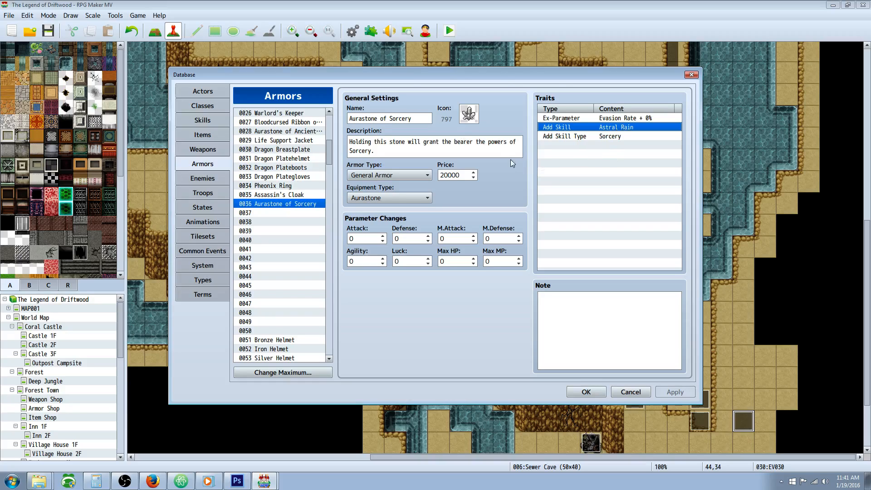
mouse_move(444, 223)
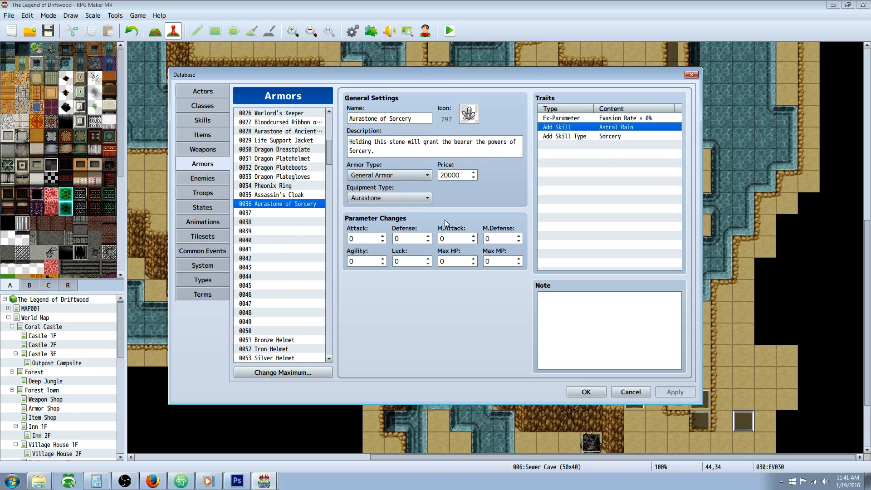
click(585, 392)
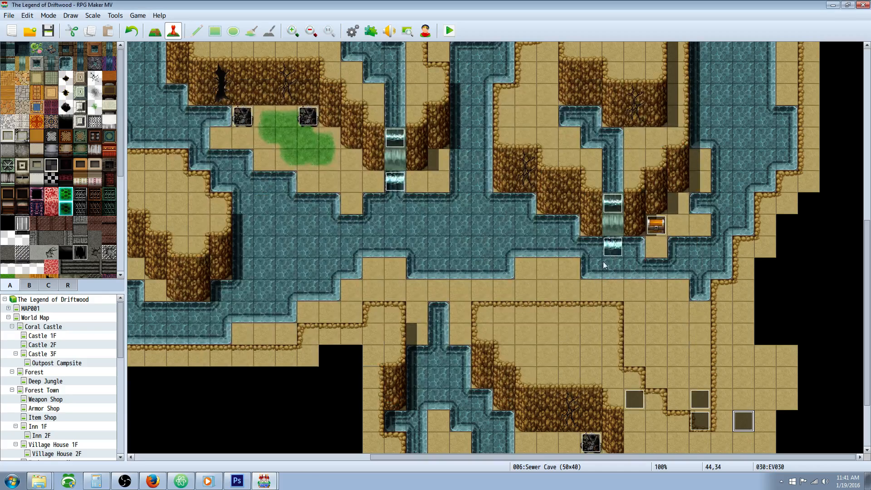
Create a quick treasure chest event on the sandy ledge giving the Aurastone of Sorcery armor
right_click(547, 269)
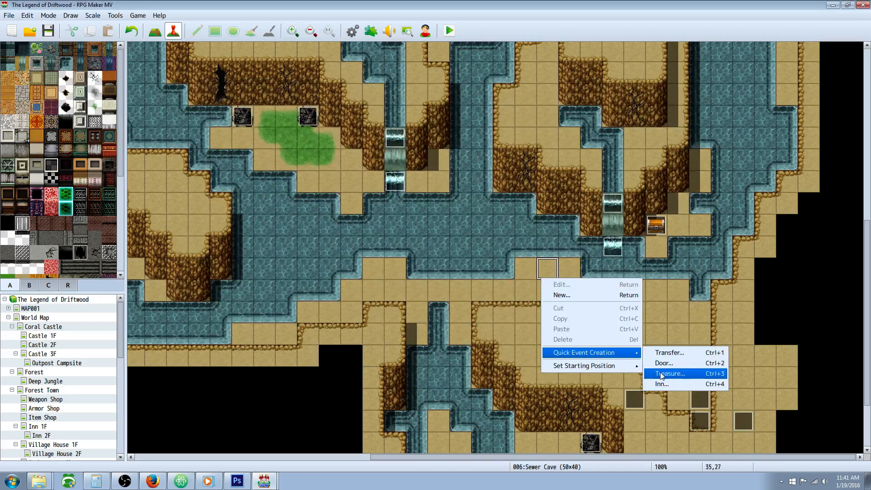
click(669, 373)
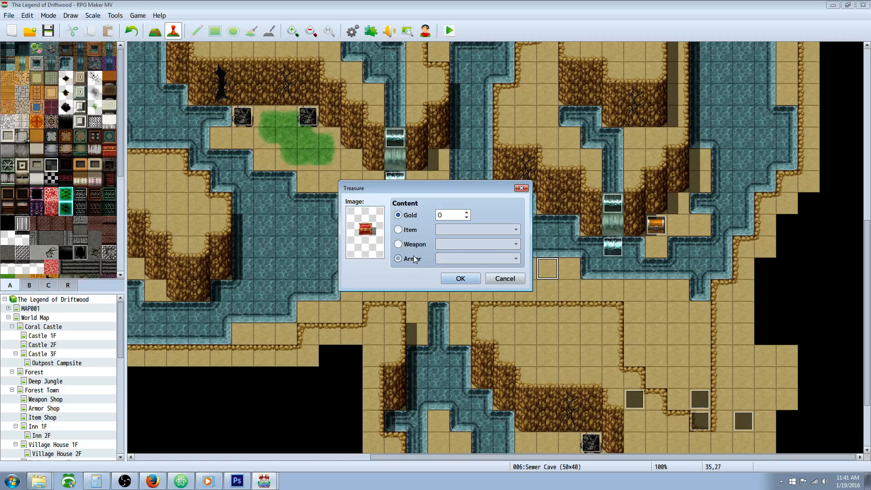
click(398, 259)
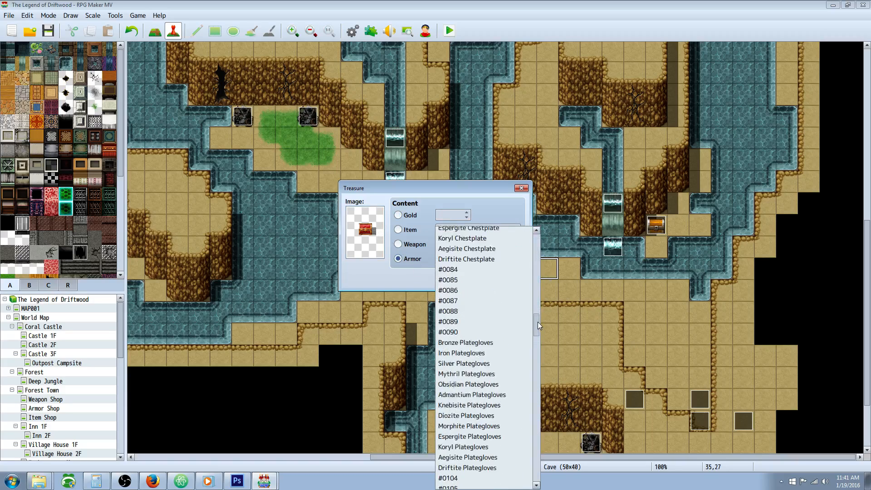
scroll(up, 3)
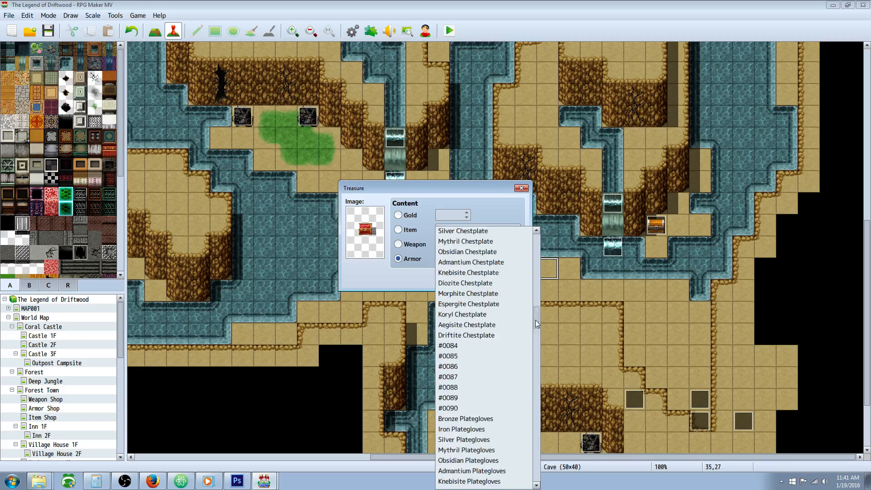
click(471, 258)
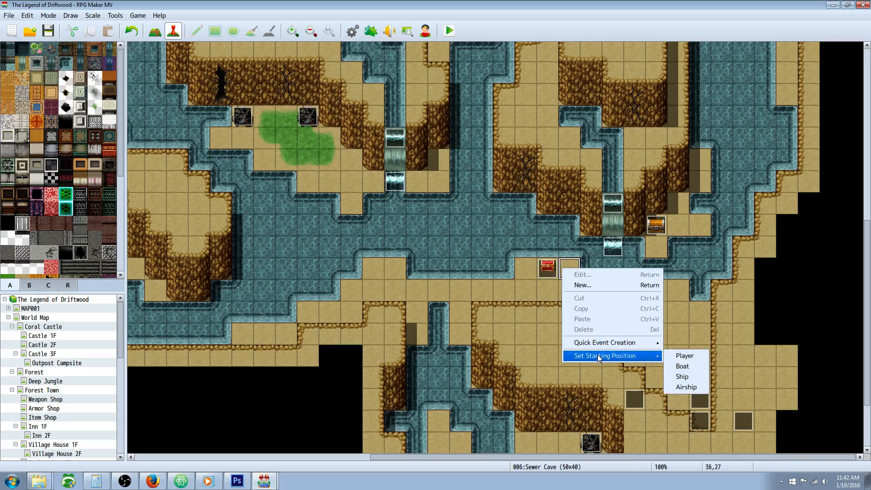
Start the player beside the chest and launch a playtest of The Legend of Driftwood
click(684, 356)
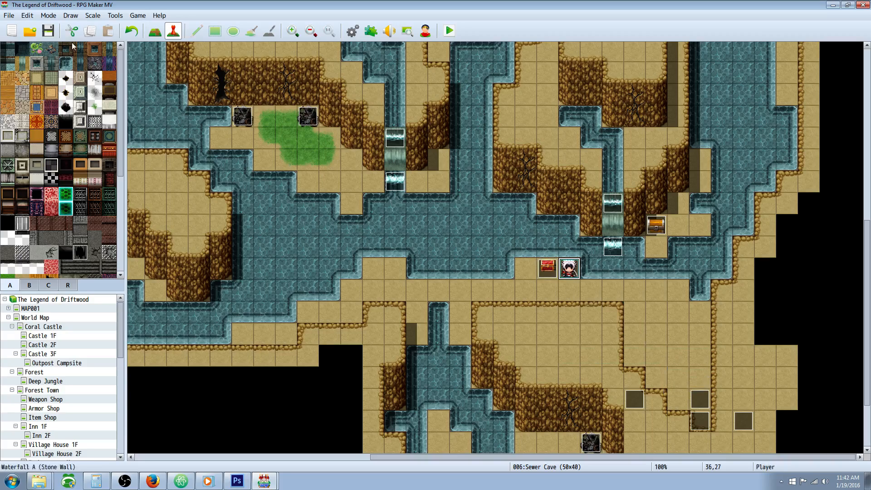
click(447, 31)
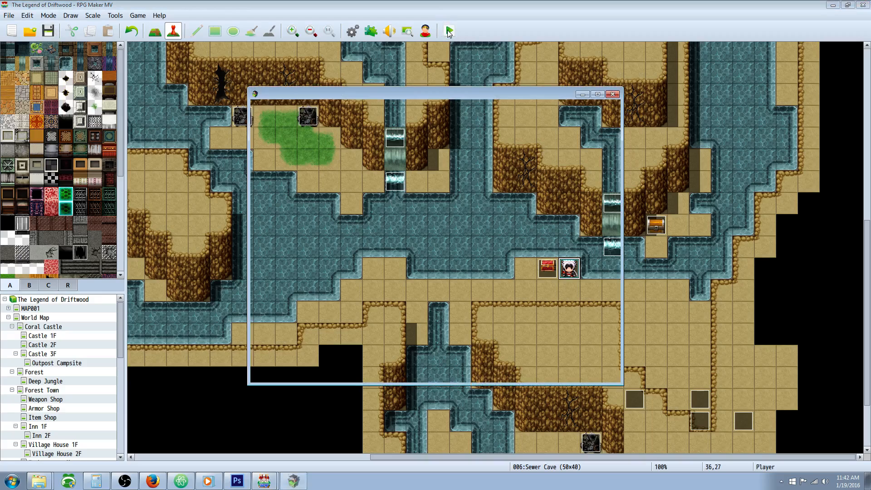
click(447, 31)
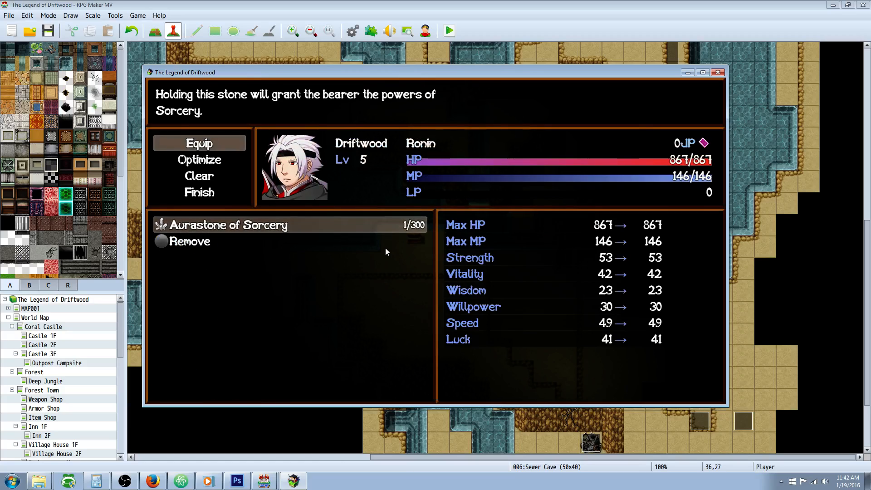
Equip the Aurastone of Sorcery on the hero and view Astral Rain under the Sorcery skill type
click(198, 143)
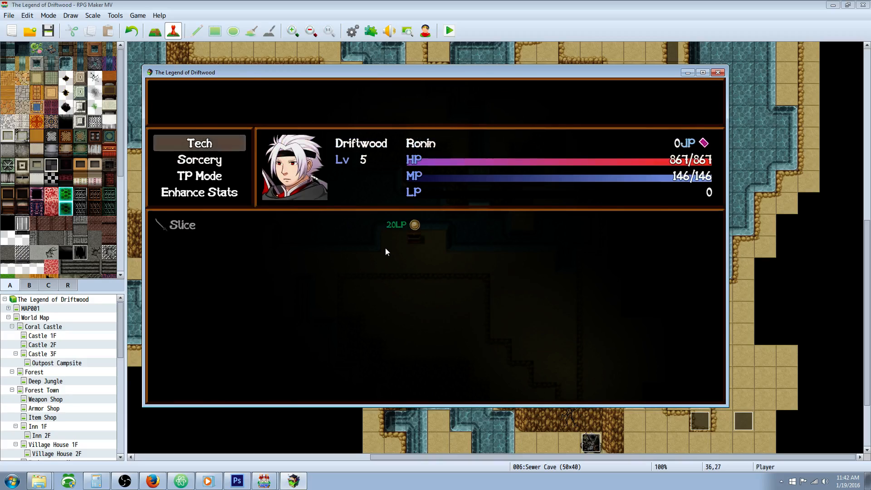
click(199, 160)
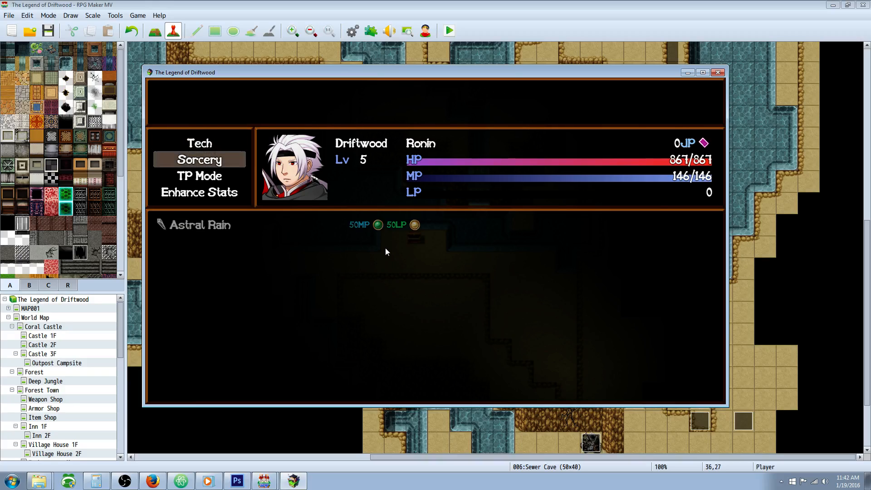
click(200, 224)
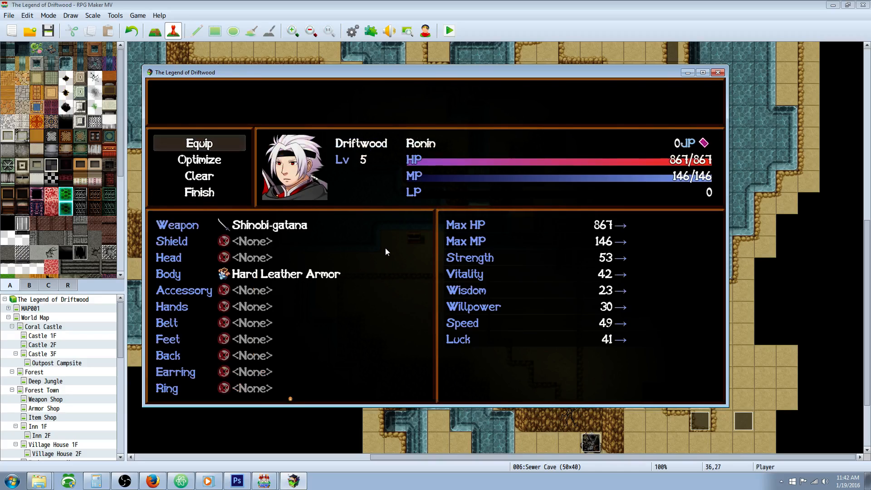
Remove the stone, check Sorcery is gone from the hero's skills, and close the playtest
click(270, 224)
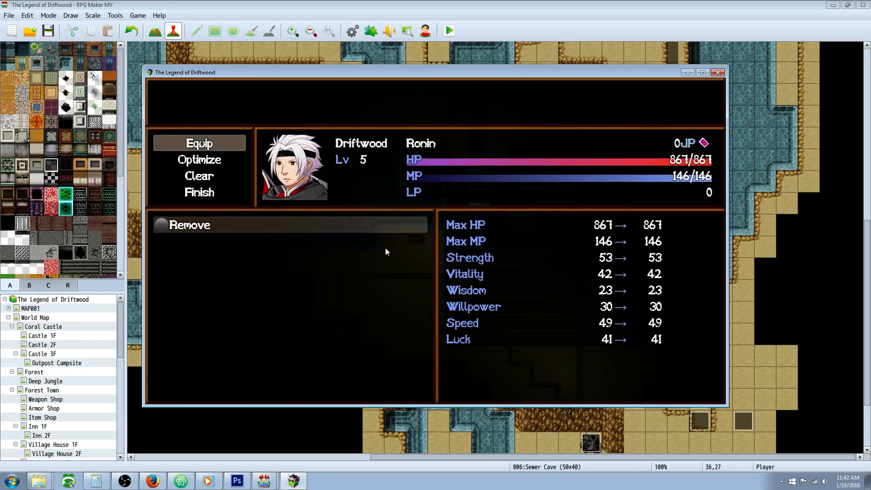
click(199, 143)
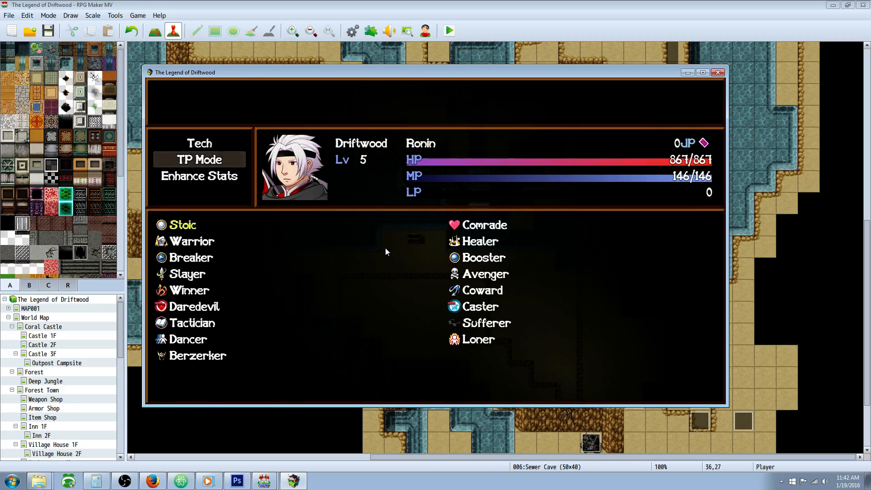
click(198, 175)
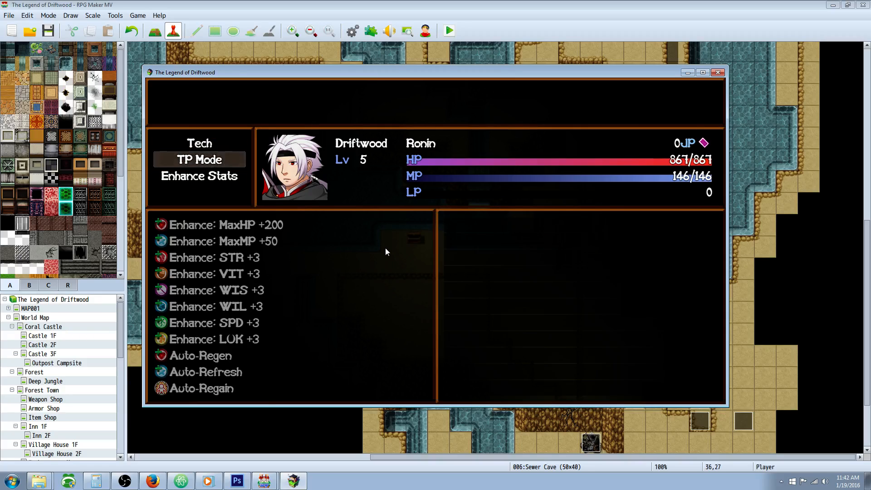
click(199, 144)
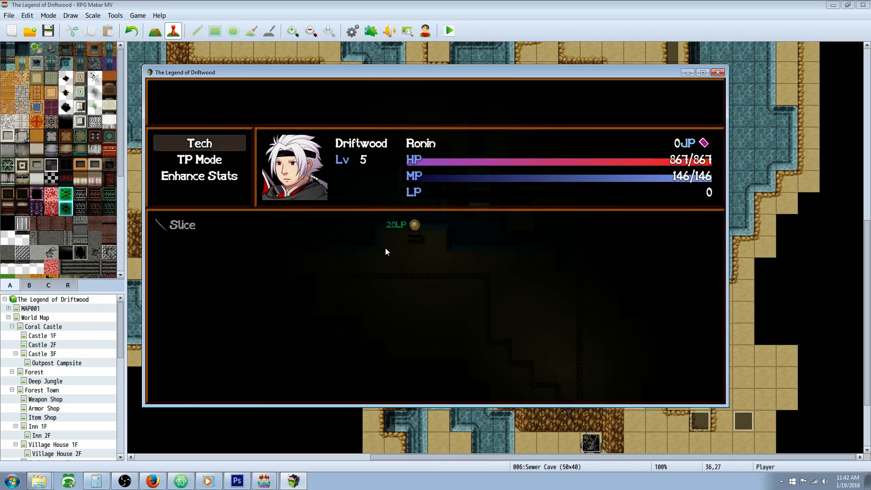
mouse_move(696, 72)
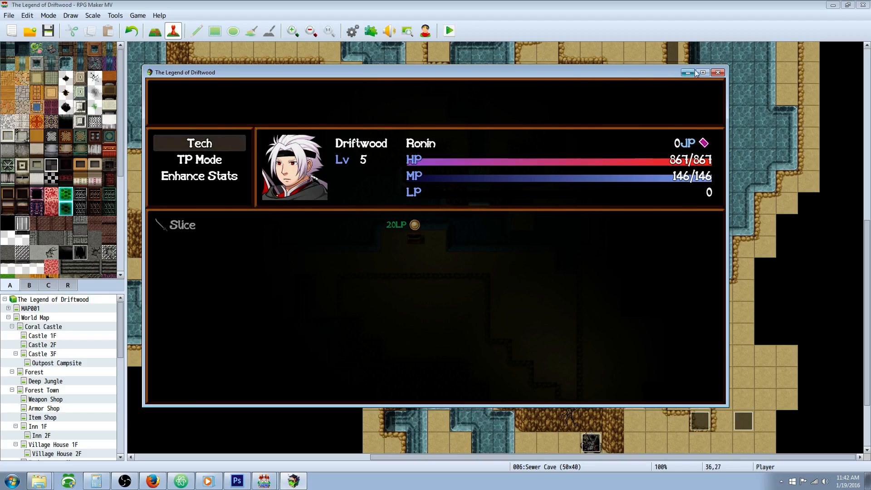
click(716, 73)
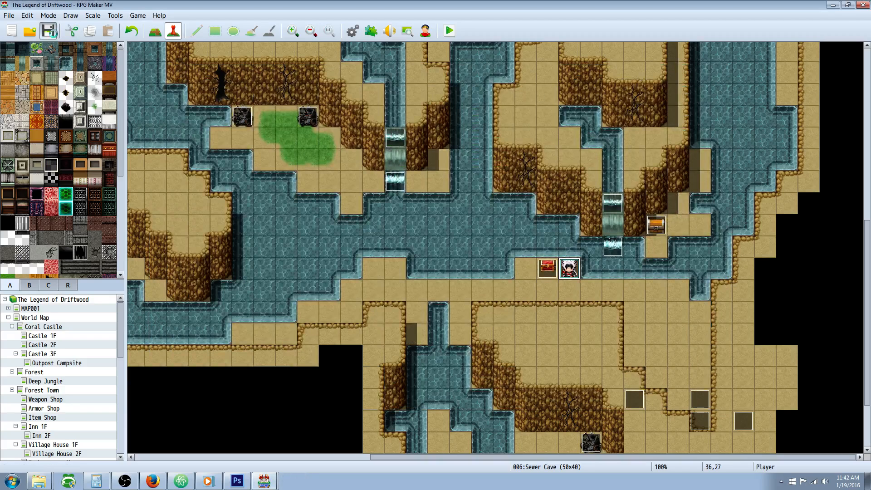